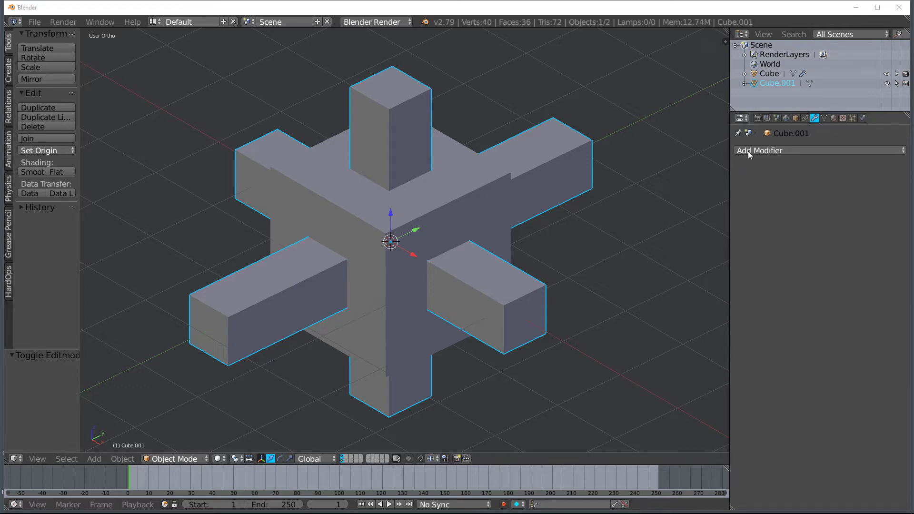
# Add a Boolean modifier to the cube with Operation set to Intersect.
pyautogui.click(760, 150)
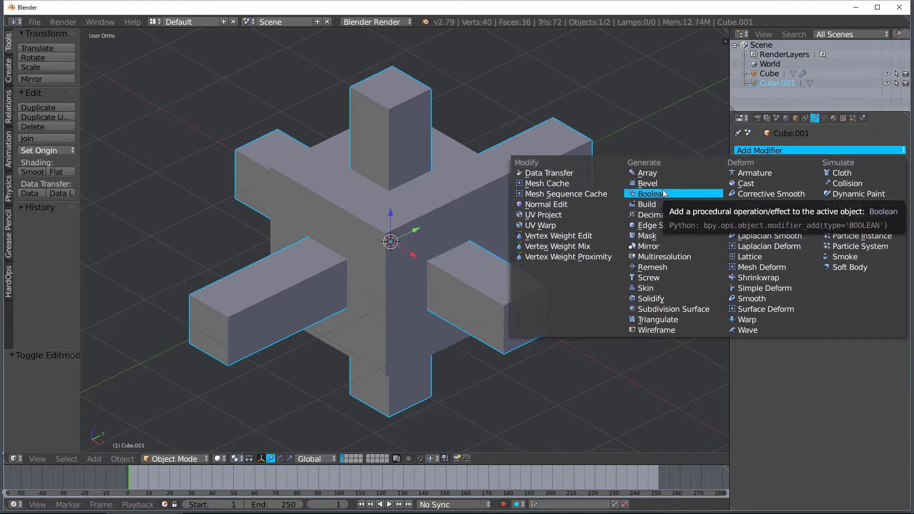
pyautogui.moveTo(664, 193)
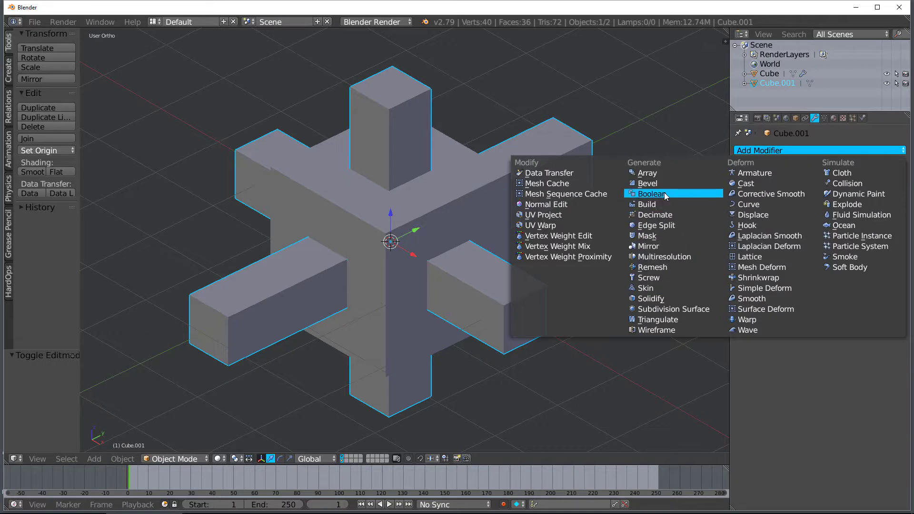
pyautogui.moveTo(650, 193)
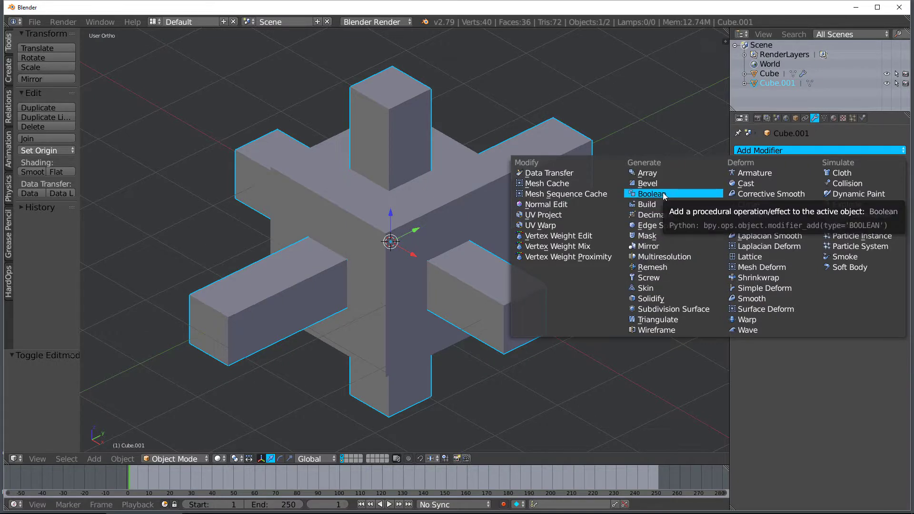
pyautogui.click(650, 194)
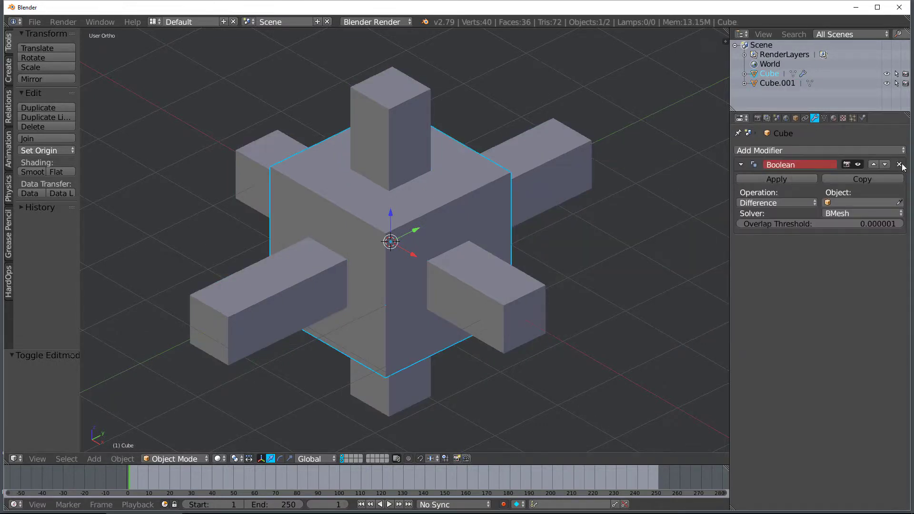
pyautogui.click(777, 203)
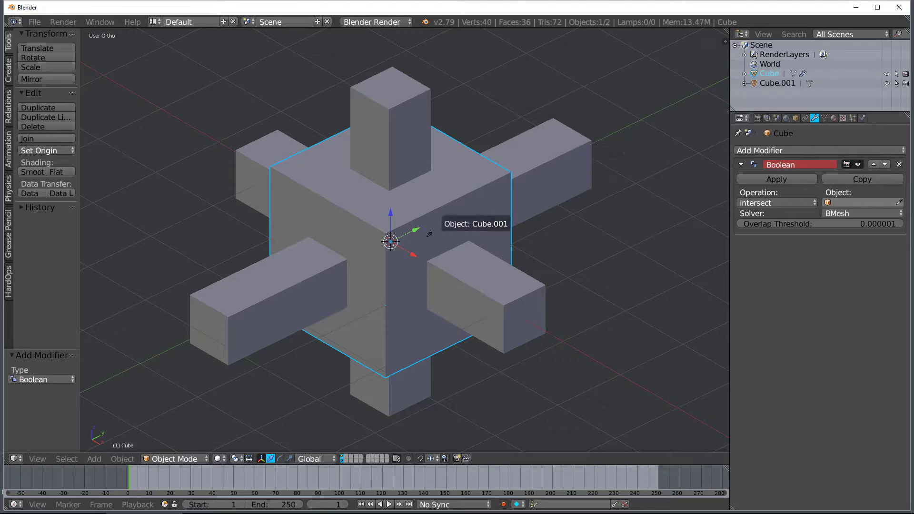
pyautogui.moveTo(571, 147)
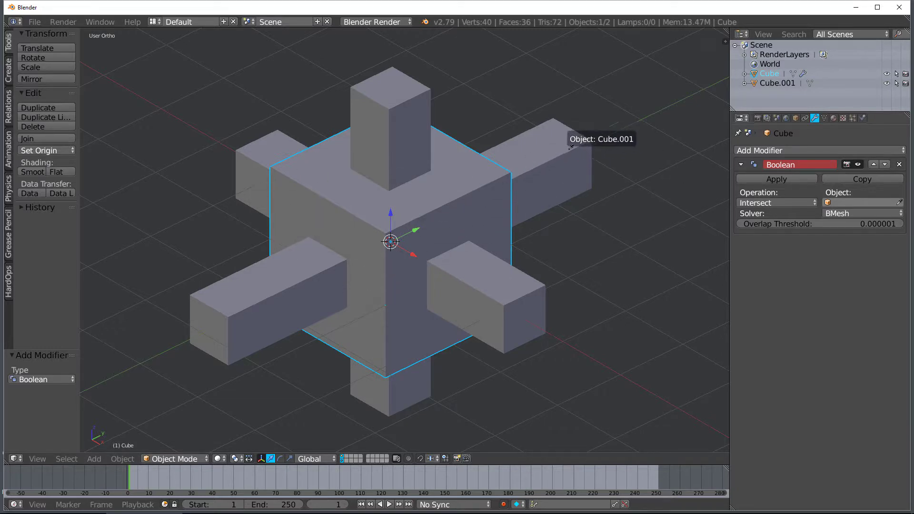
# Pick Cube.001 as the Boolean object so only the plus-shaped intersection remains.
pyautogui.click(860, 202)
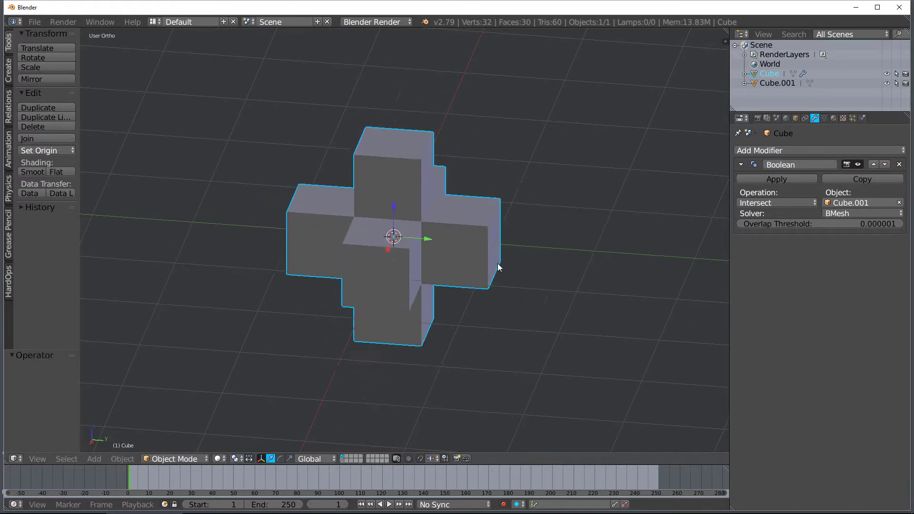
pyautogui.press('Tab')
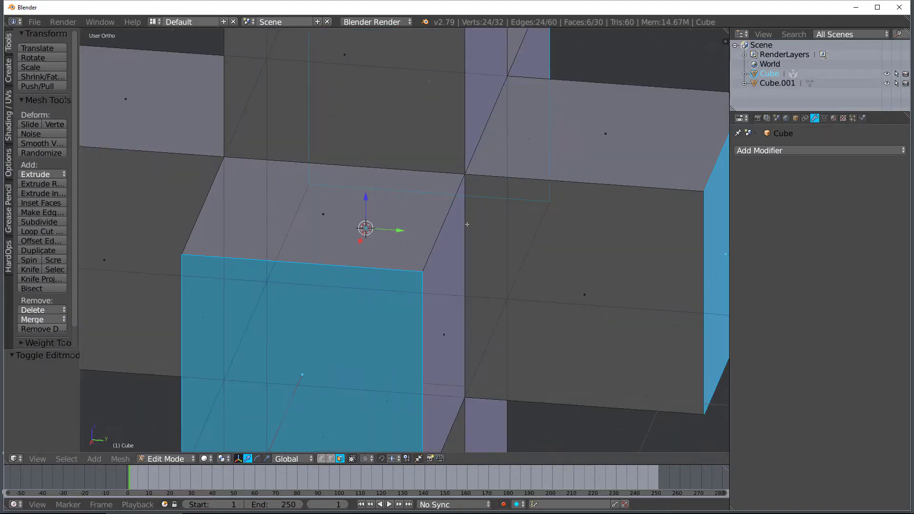
pyautogui.press('a')
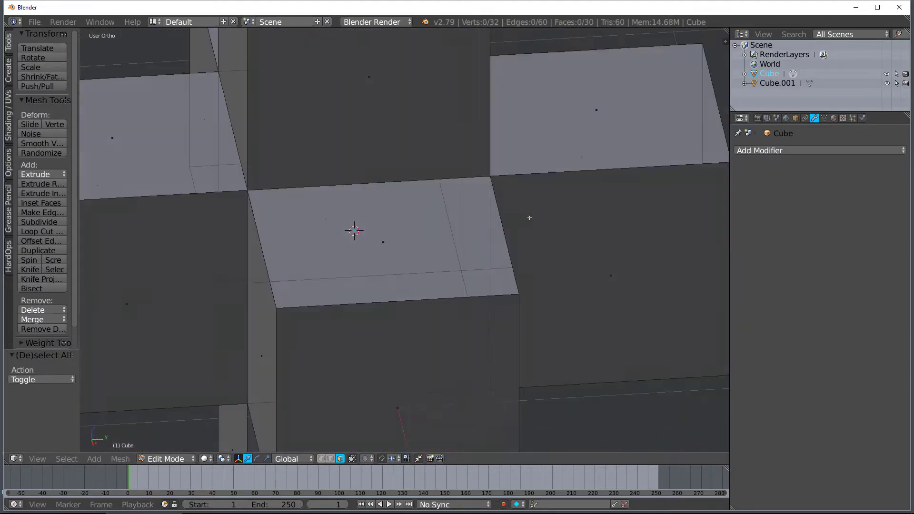
pyautogui.press('Tab')
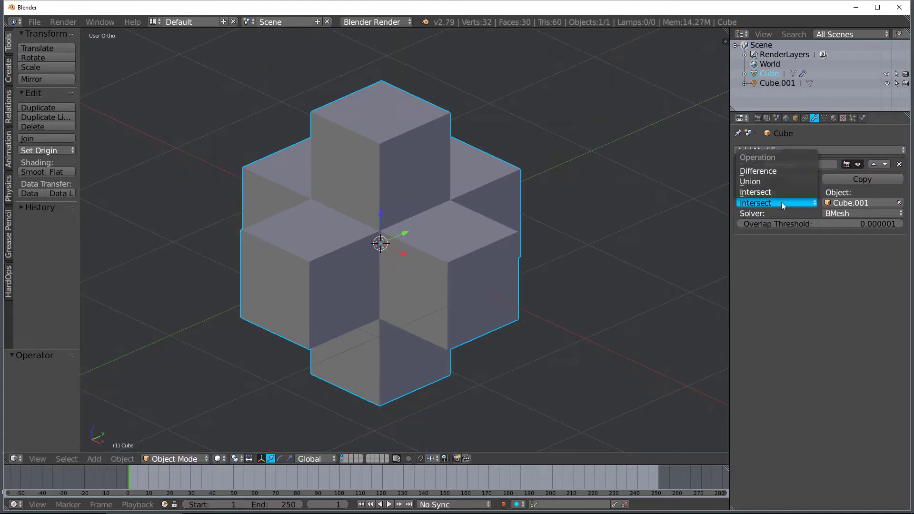
pyautogui.moveTo(775, 191)
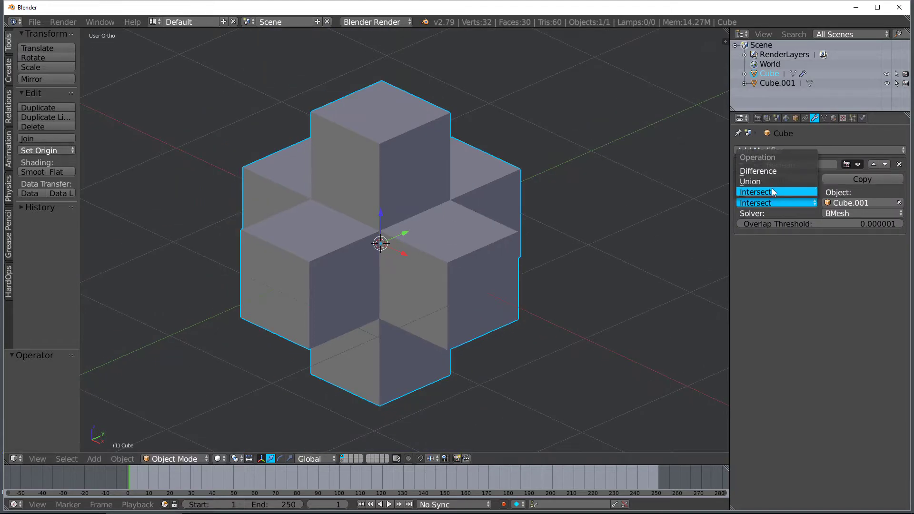
# Change the Boolean operation to Union so the cube and bars merge into one solid.
pyautogui.click(750, 181)
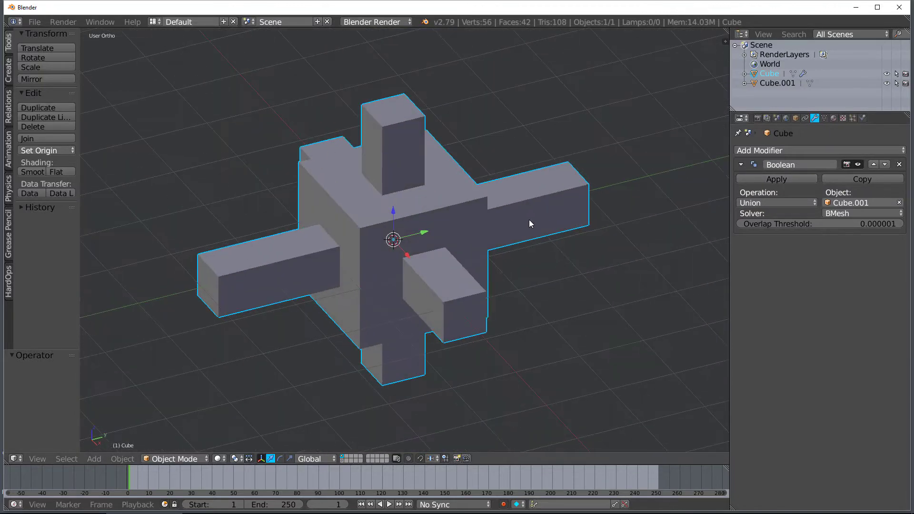
pyautogui.press('Tab')
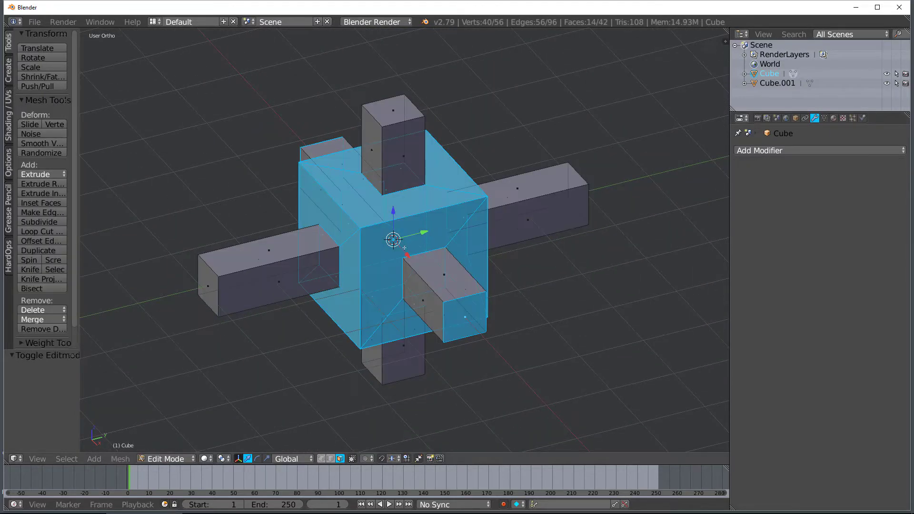
pyautogui.press('a')
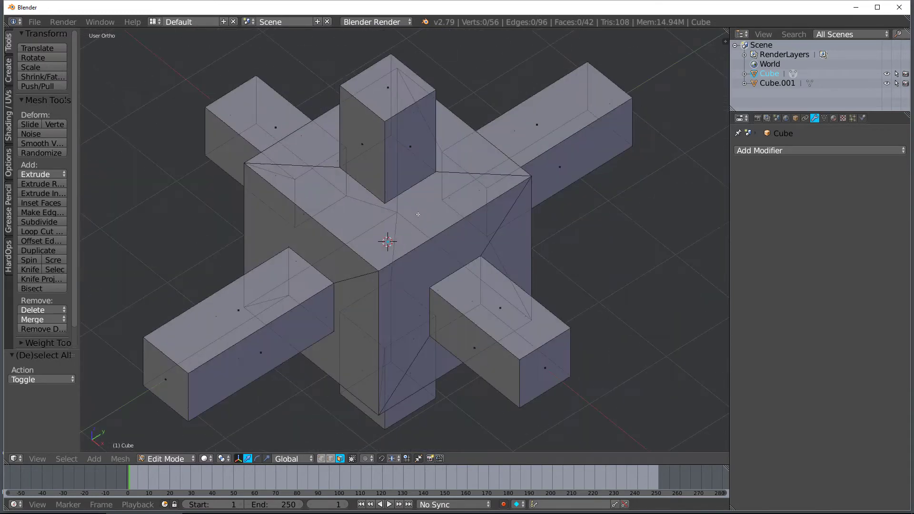
pyautogui.click(165, 458)
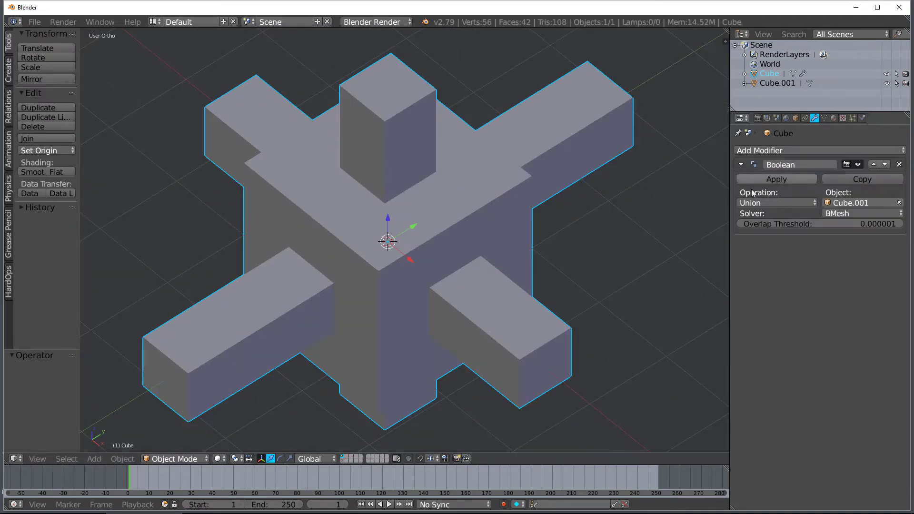
# Change the Boolean operation to Difference and hide Cube.001 so the bars carve square holes.
pyautogui.click(777, 202)
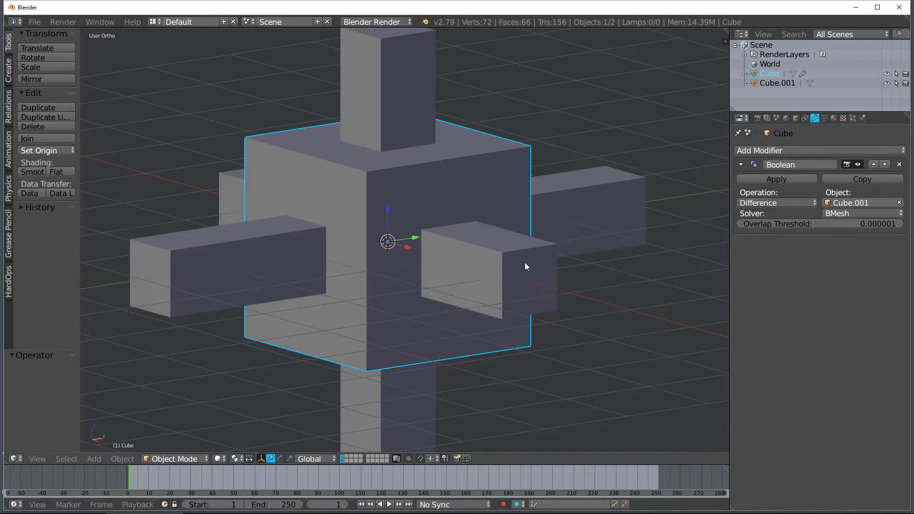
pyautogui.click(778, 83)
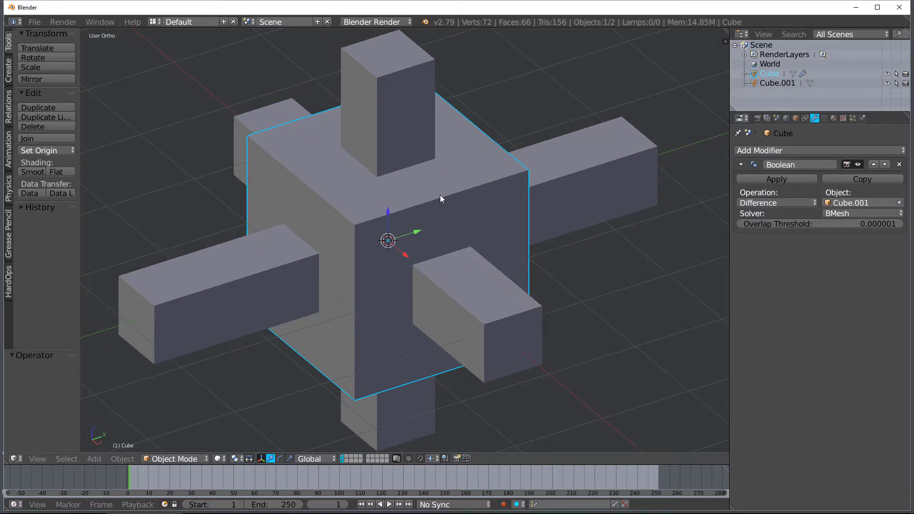
pyautogui.click(776, 179)
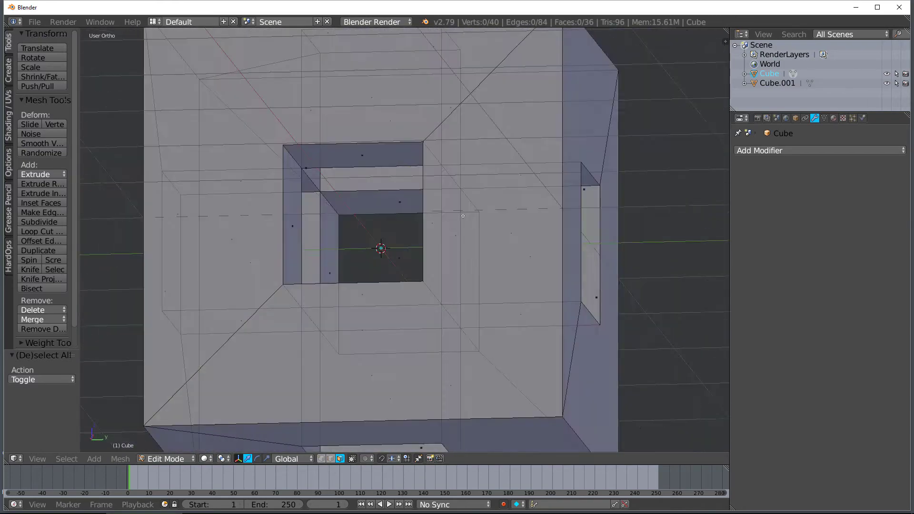
pyautogui.press('Tab')
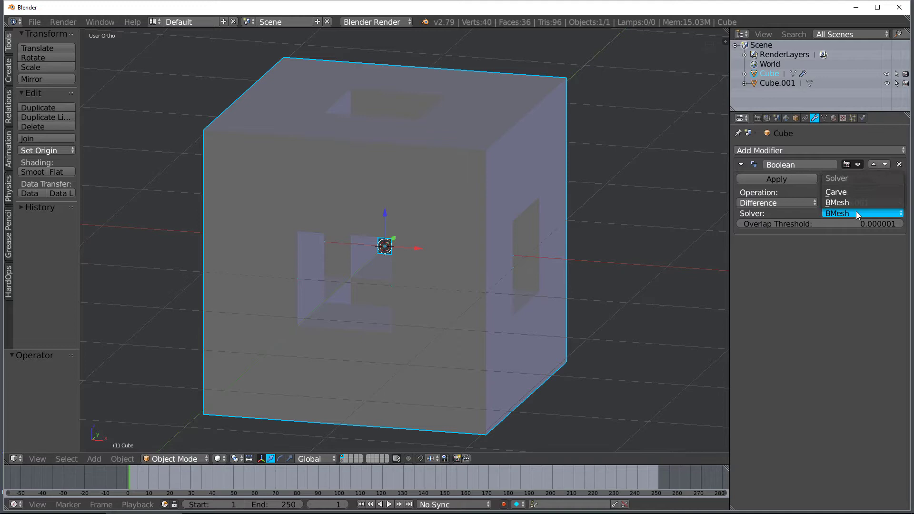
pyautogui.moveTo(839, 202)
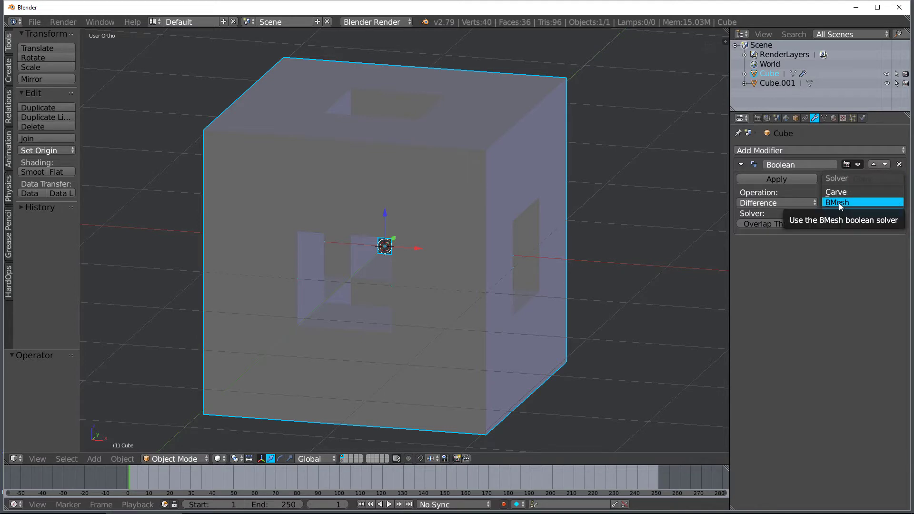
pyautogui.click(840, 202)
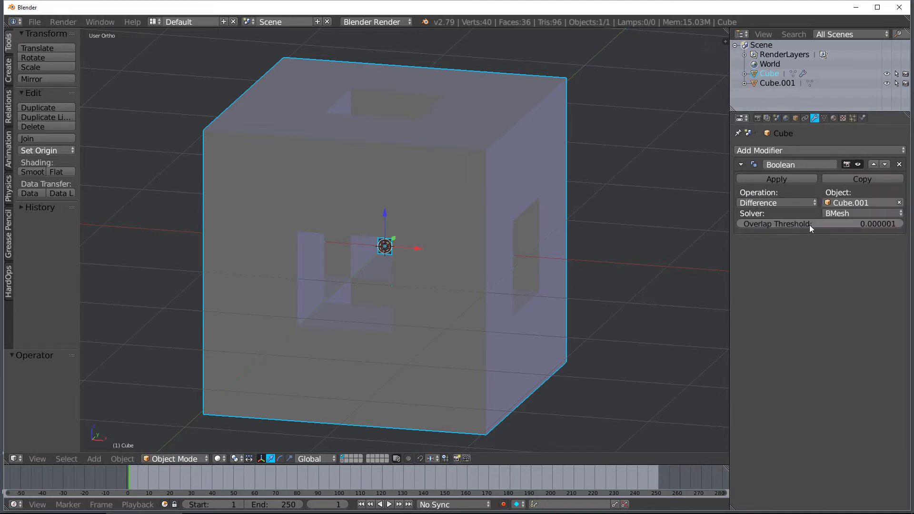
pyautogui.moveTo(882, 233)
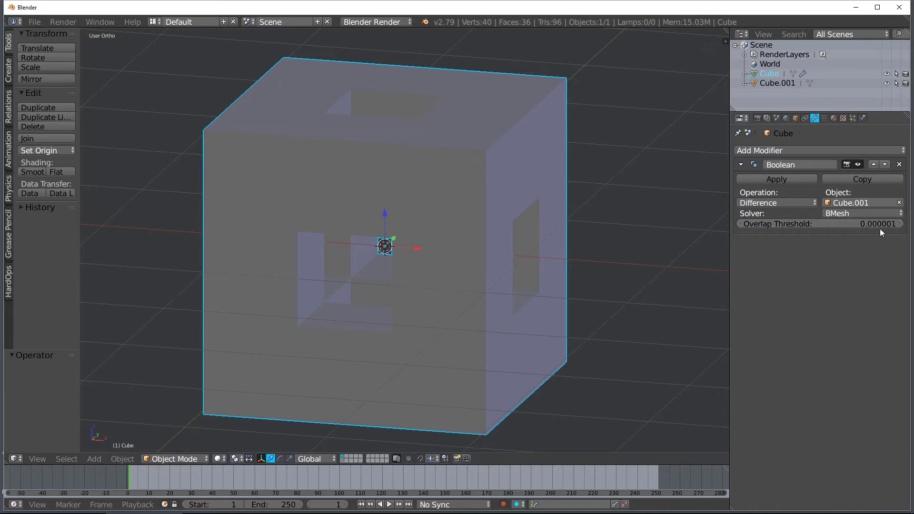
pyautogui.moveTo(874, 228)
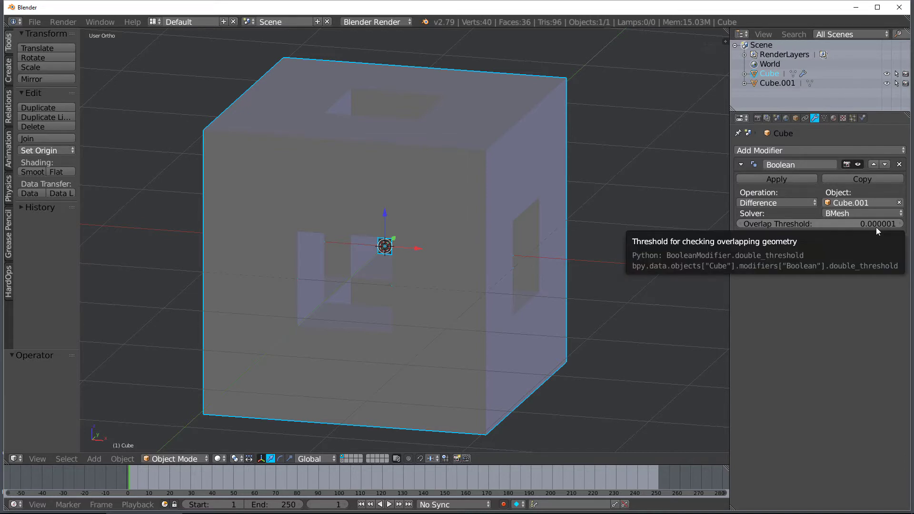
pyautogui.moveTo(874, 229)
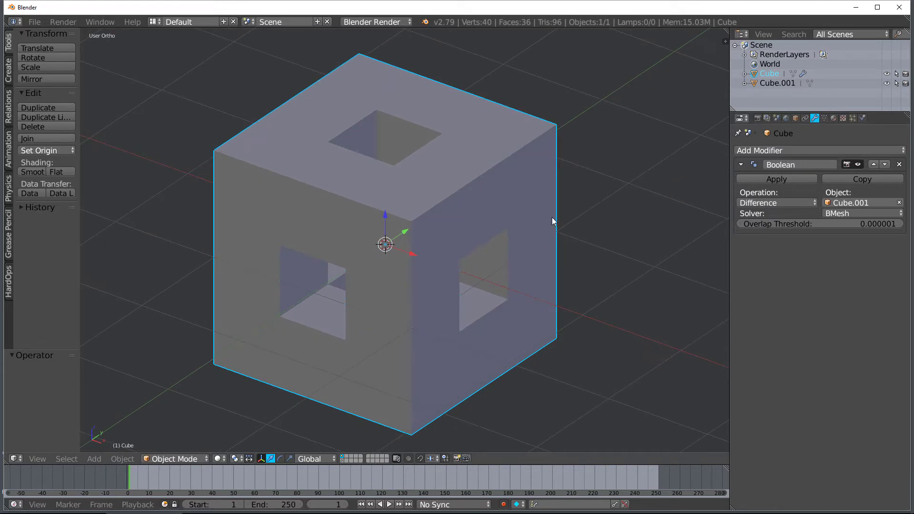
pyautogui.click(899, 164)
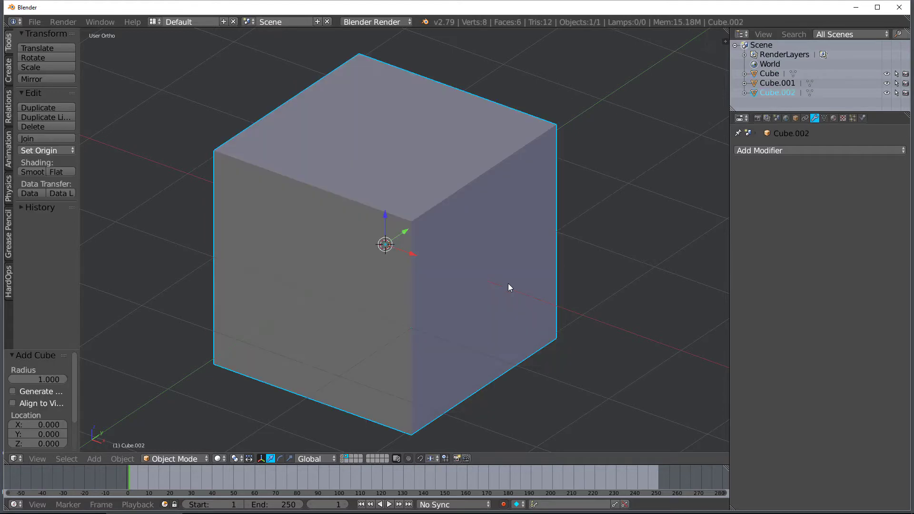
# Add a Boolean modifier to Cube.002 targeting Cube with Operation Difference.
pyautogui.click(760, 150)
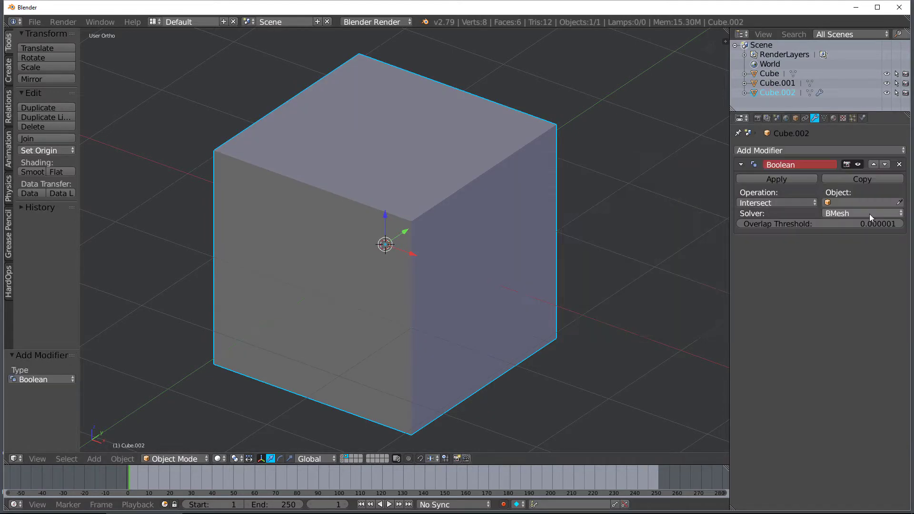
pyautogui.click(859, 202)
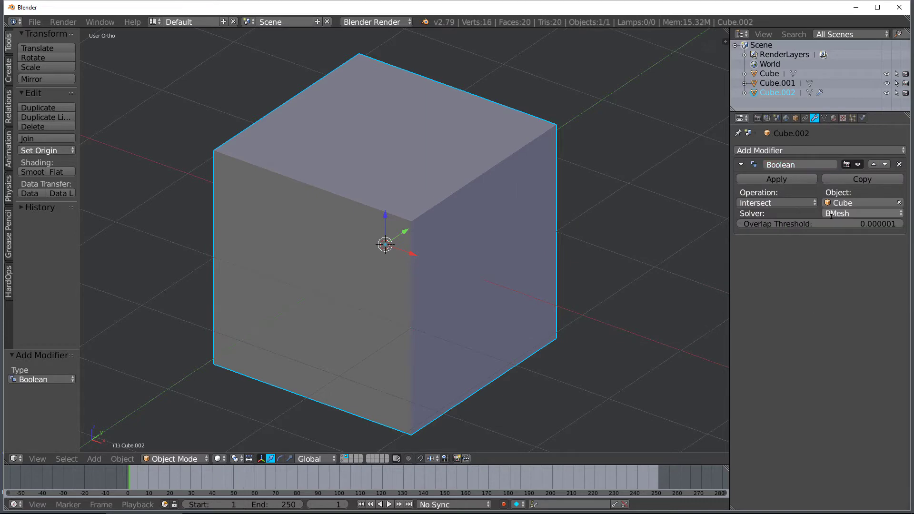
pyautogui.click(777, 203)
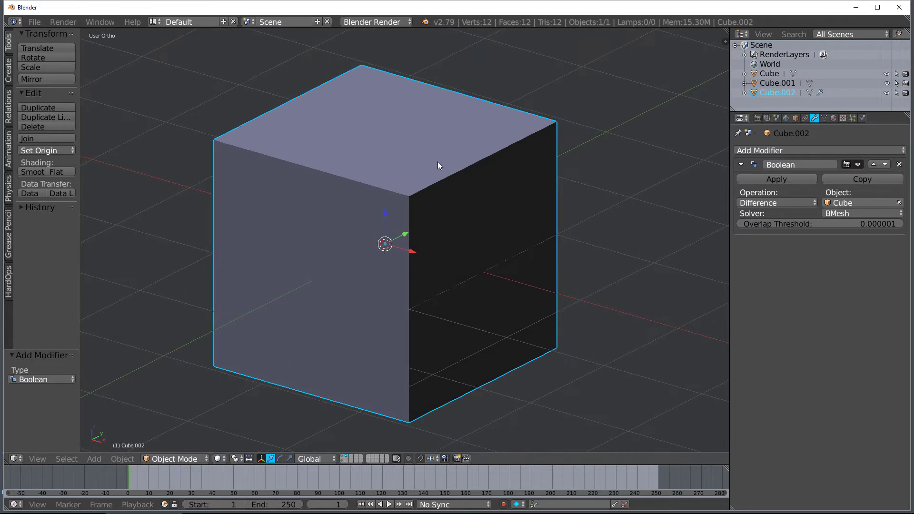
pyautogui.moveTo(456, 155)
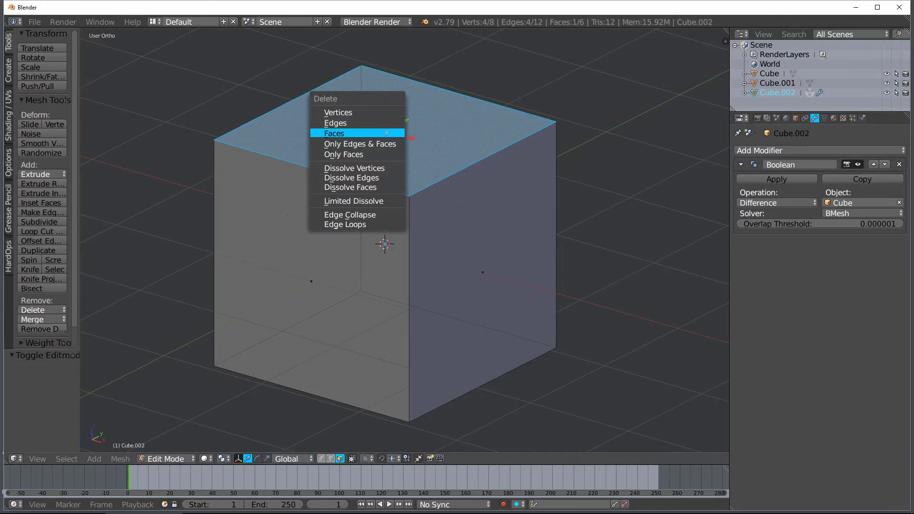
# Delete the top face of Cube.002, then delete the Cube.002 object itself.
pyautogui.click(334, 133)
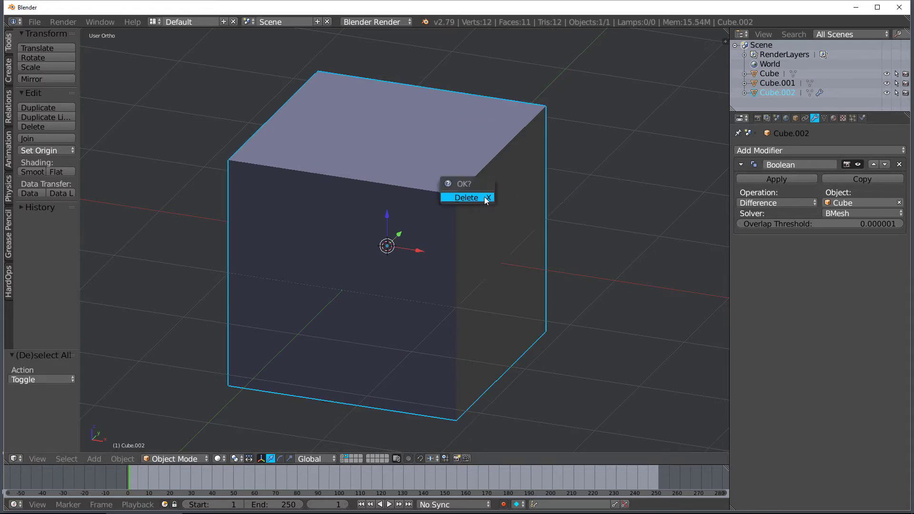
pyautogui.click(465, 197)
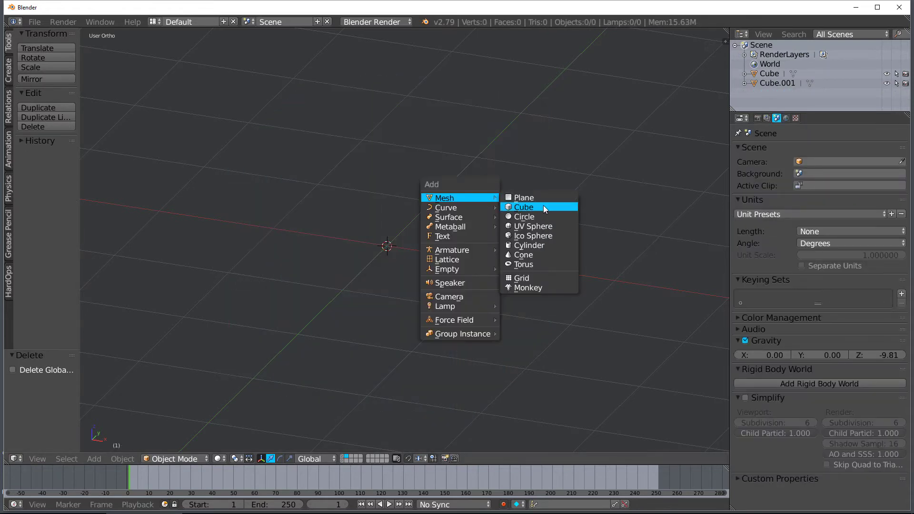
# Add a new cube mesh and shape it into a three-bar 3D cross as Cube.002, then select Cube.
pyautogui.click(523, 207)
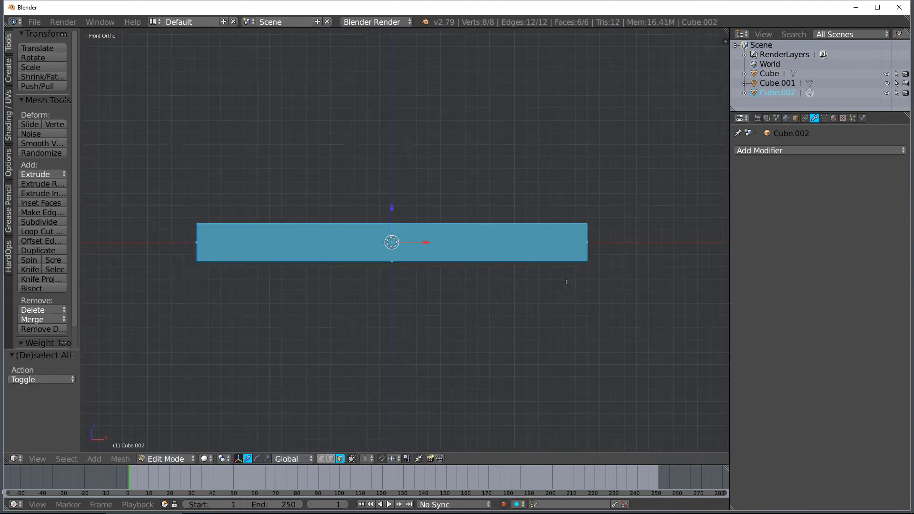
pyautogui.click(39, 250)
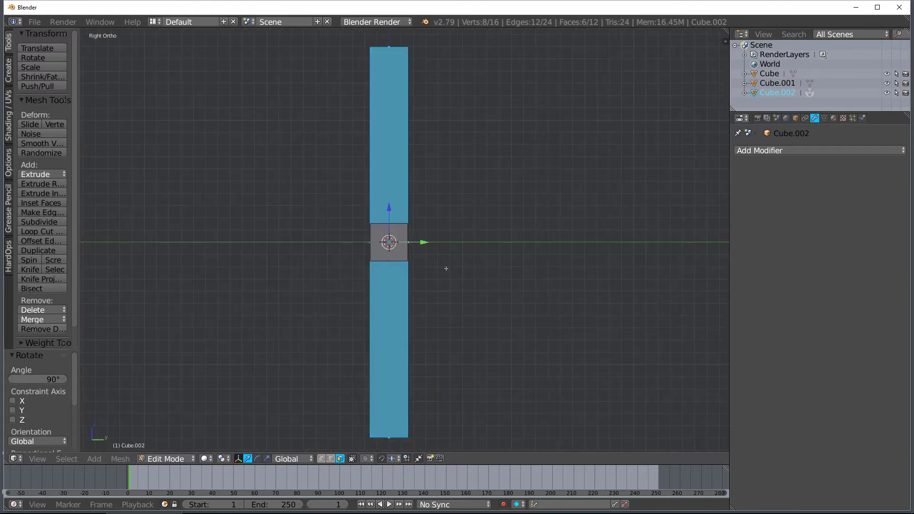
pyautogui.press('Tab')
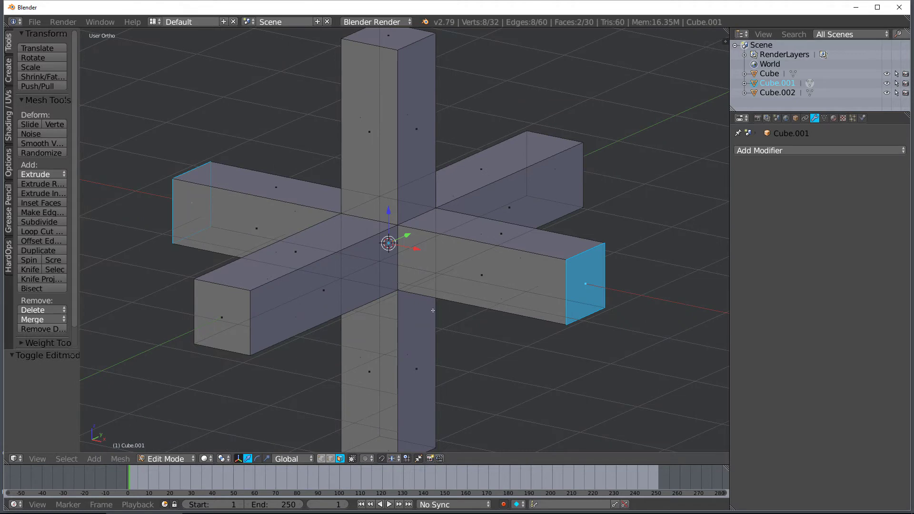
pyautogui.press('Tab')
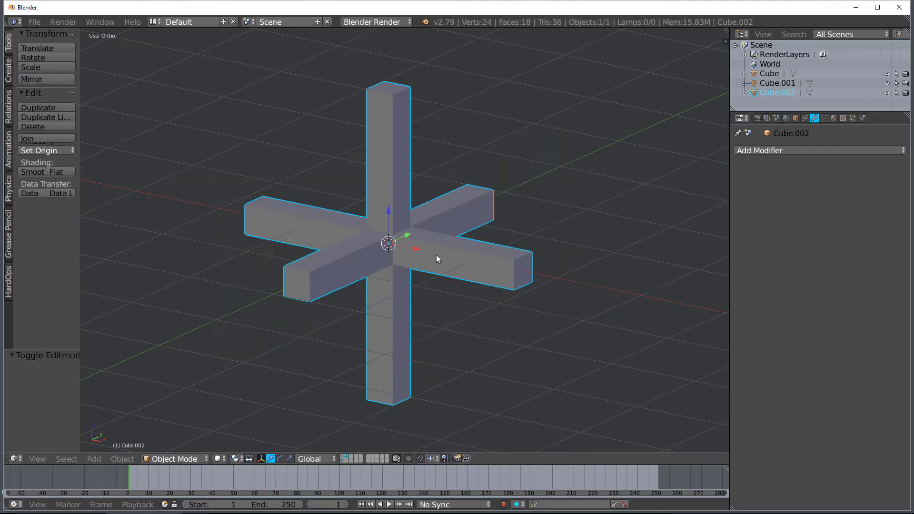
pyautogui.press('Tab')
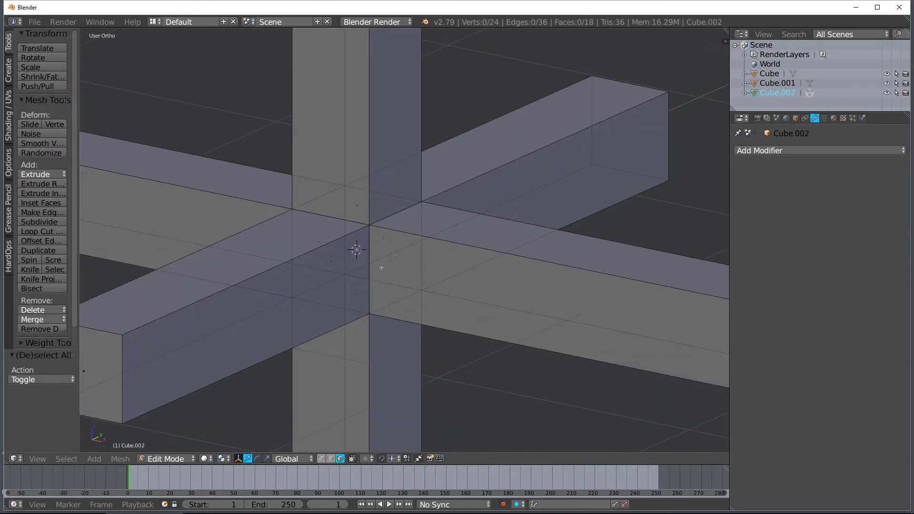
pyautogui.press('Tab')
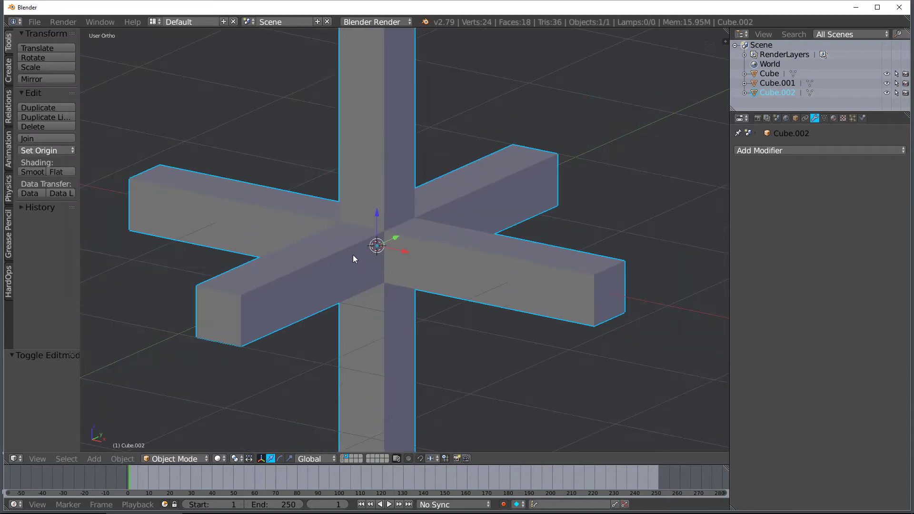
pyautogui.click(769, 73)
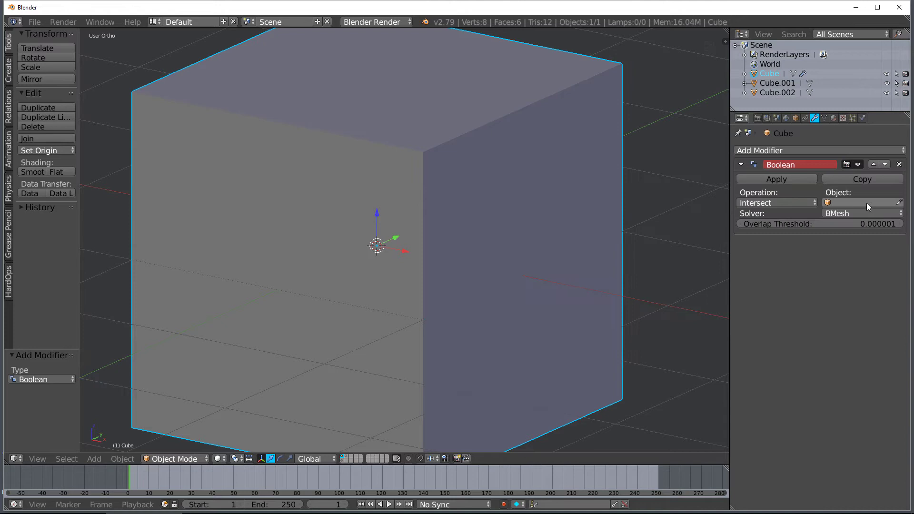
# Set Cube's Boolean to cutter Cube.002 with Difference, punching square holes through every face.
pyautogui.click(777, 202)
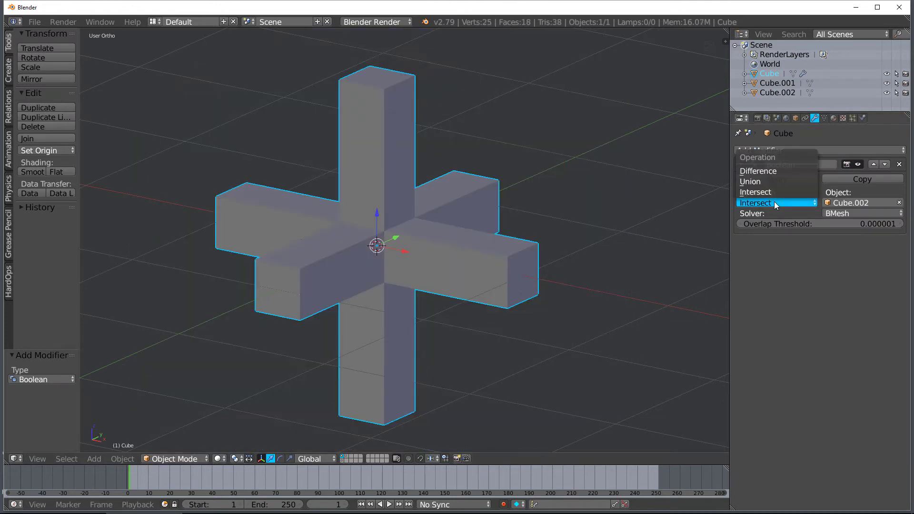
pyautogui.click(758, 171)
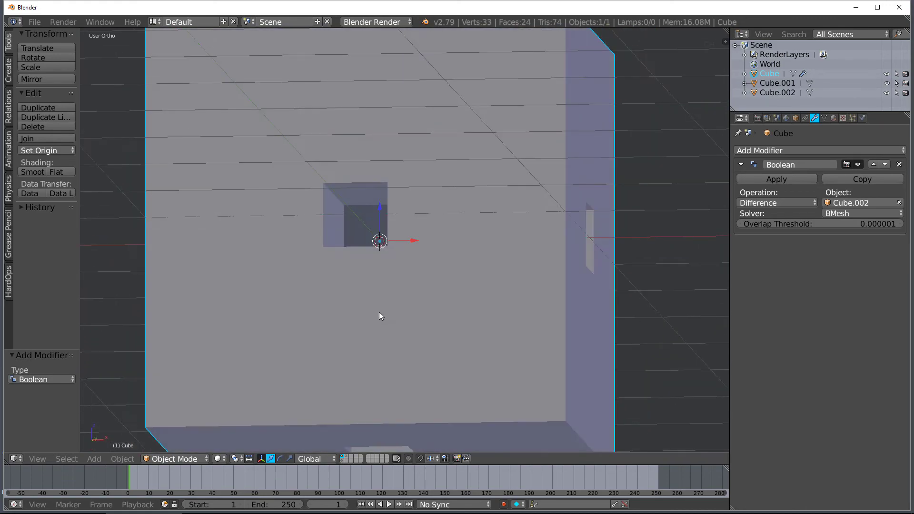
pyautogui.press('Tab')
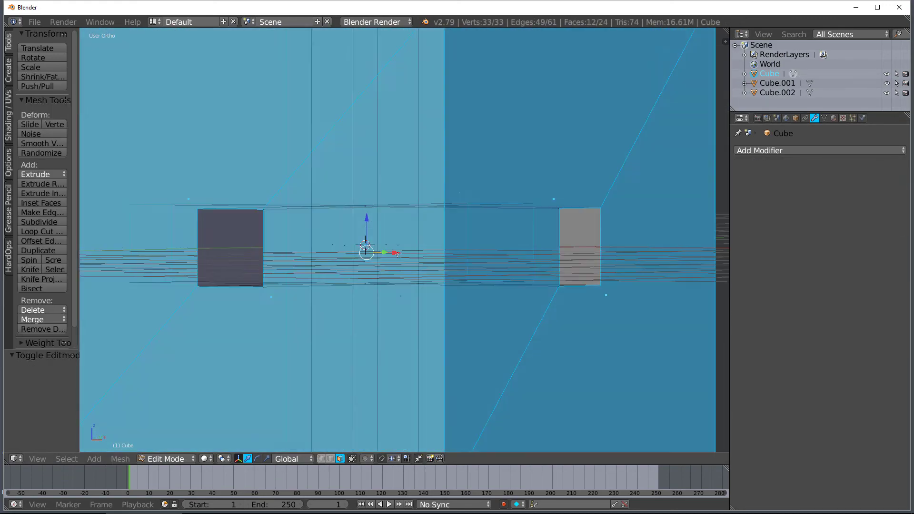
pyautogui.press('a')
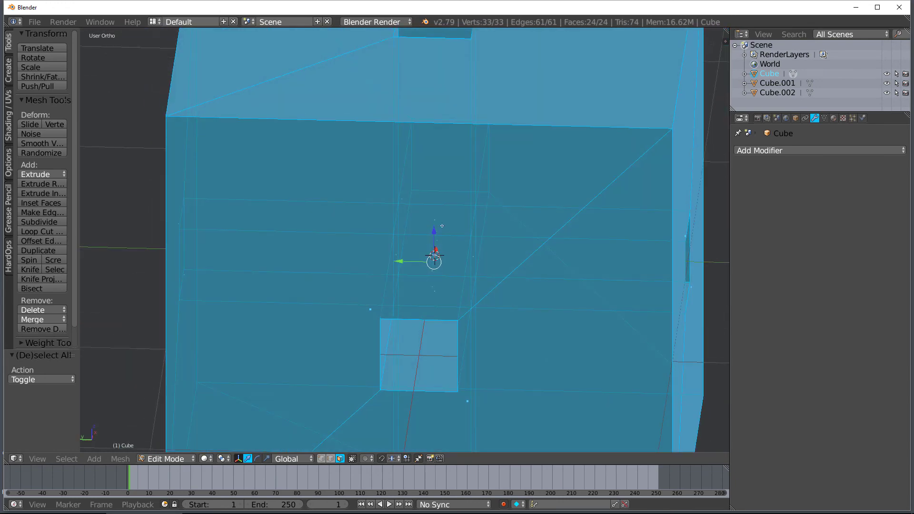
pyautogui.press('Tab')
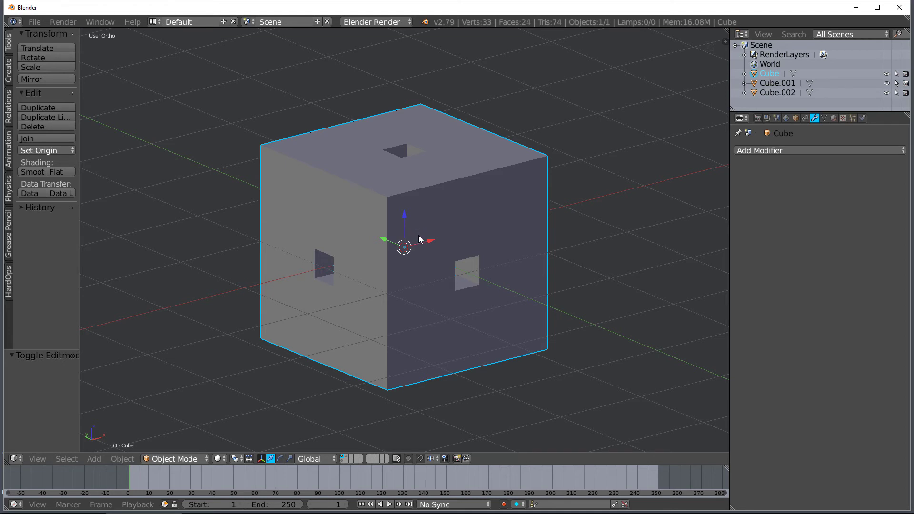
pyautogui.moveTo(419, 243)
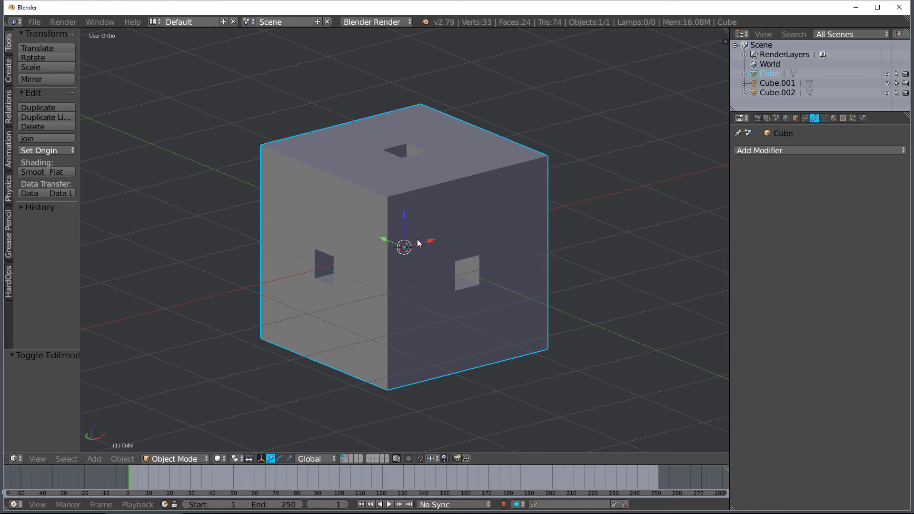
pyautogui.moveTo(417, 244)
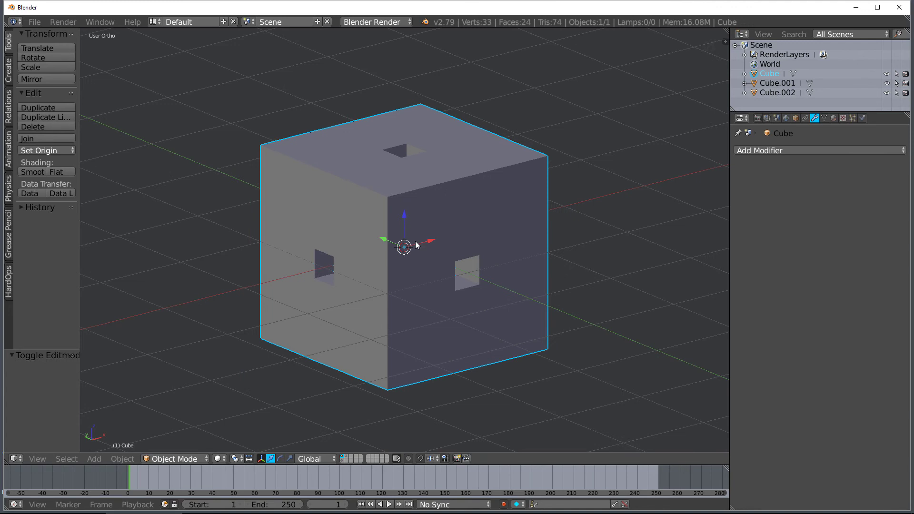
pyautogui.moveTo(411, 247)
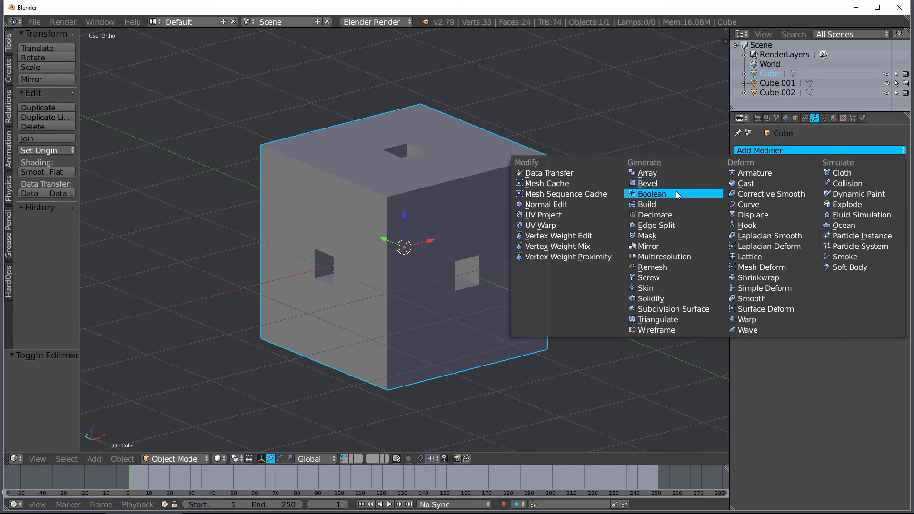
pyautogui.moveTo(645, 203)
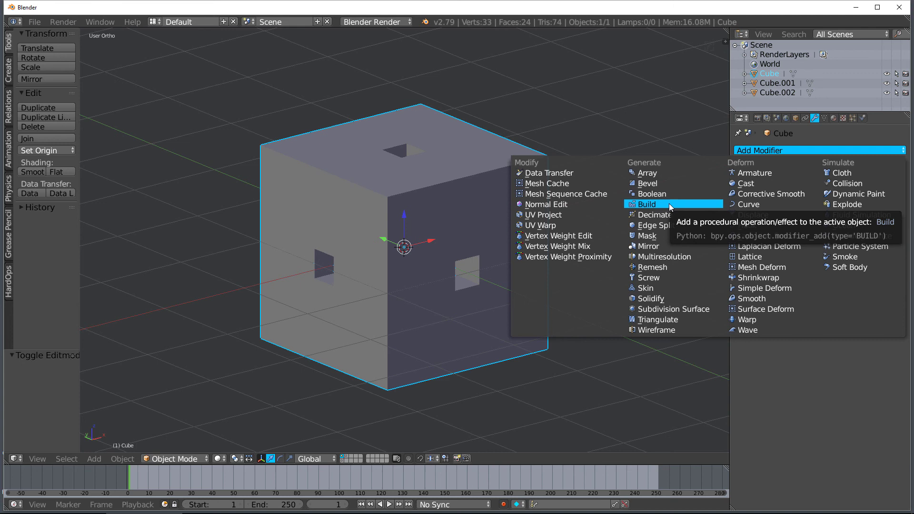
pyautogui.moveTo(687, 208)
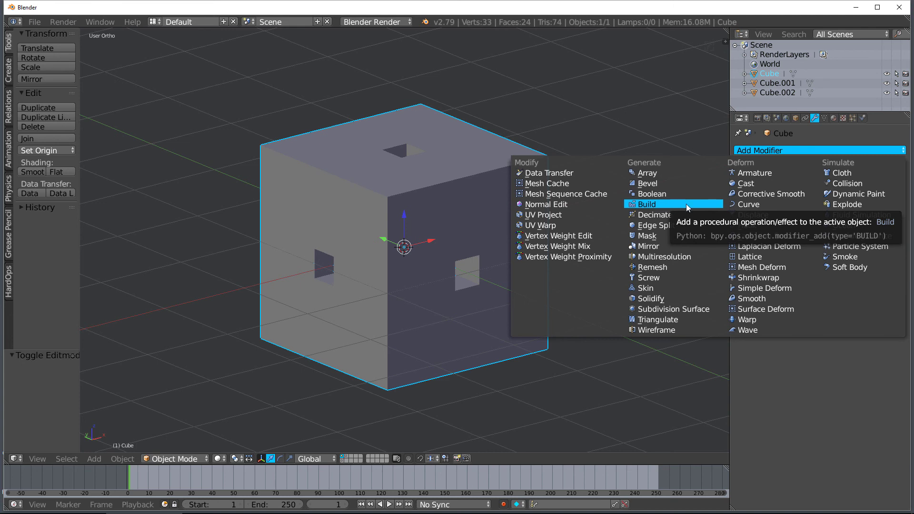
# Dismiss the Add Modifier menu without adding any modifier.
pyautogui.click(504, 114)
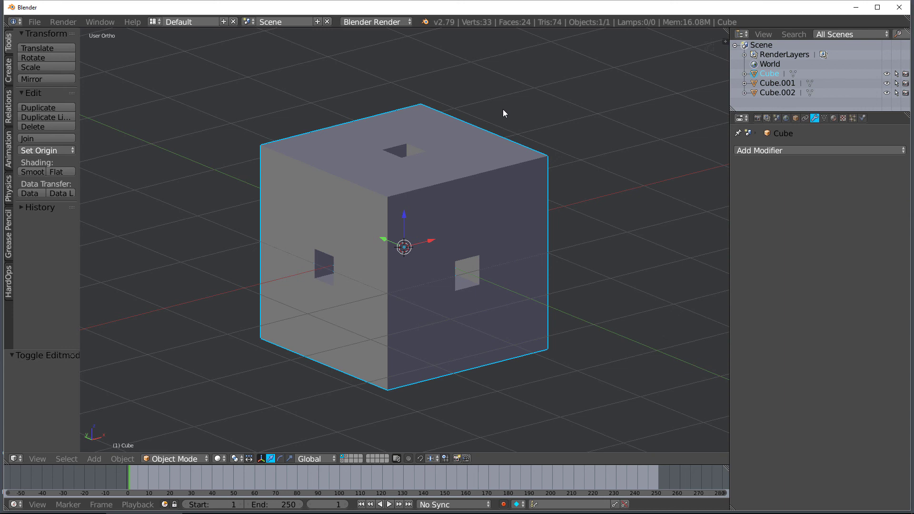